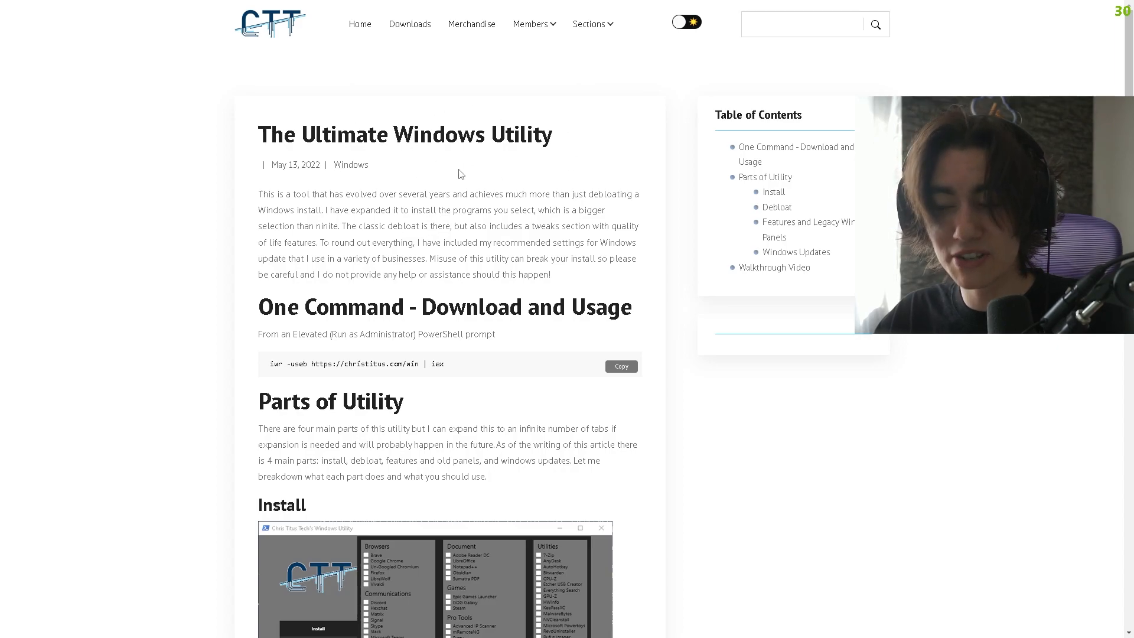
mouse_move(450, 174)
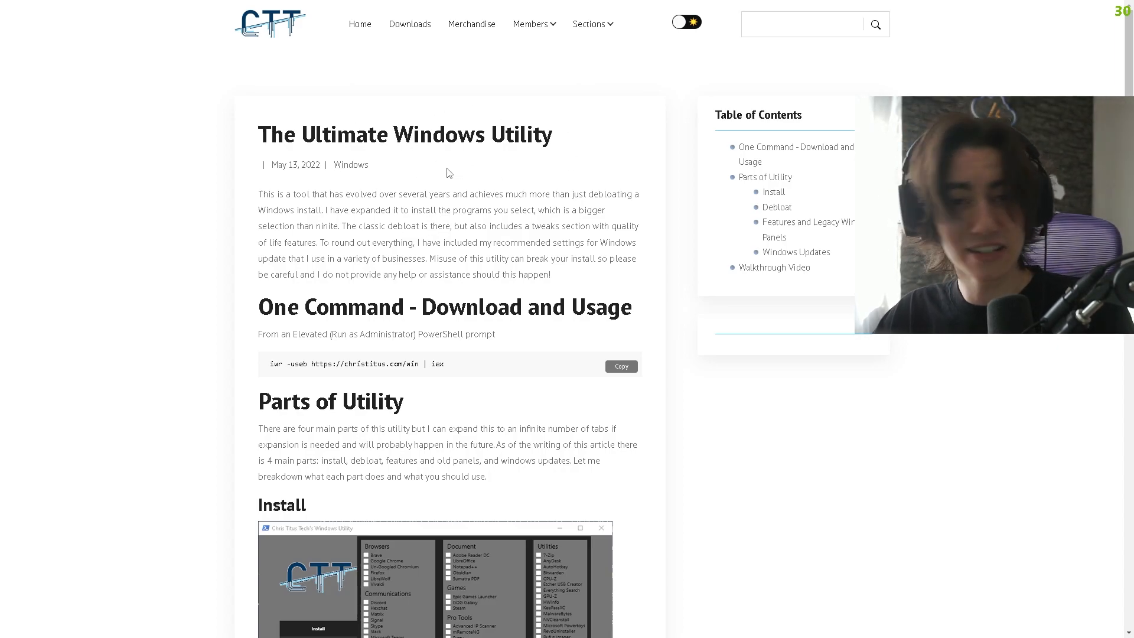
mouse_move(486, 356)
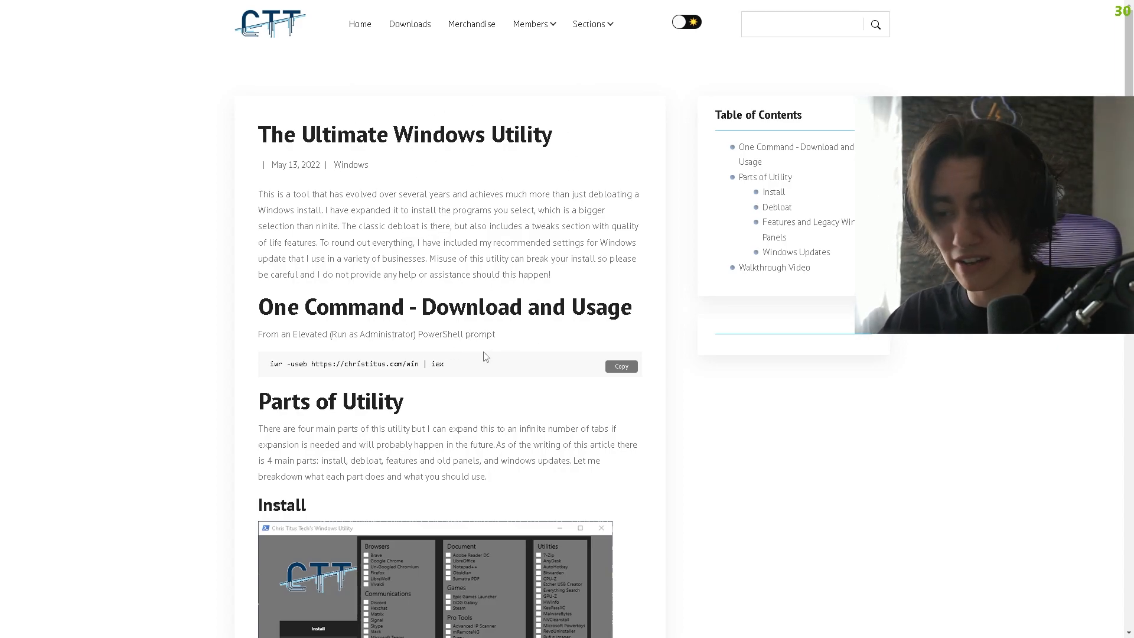
scroll("down", 3)
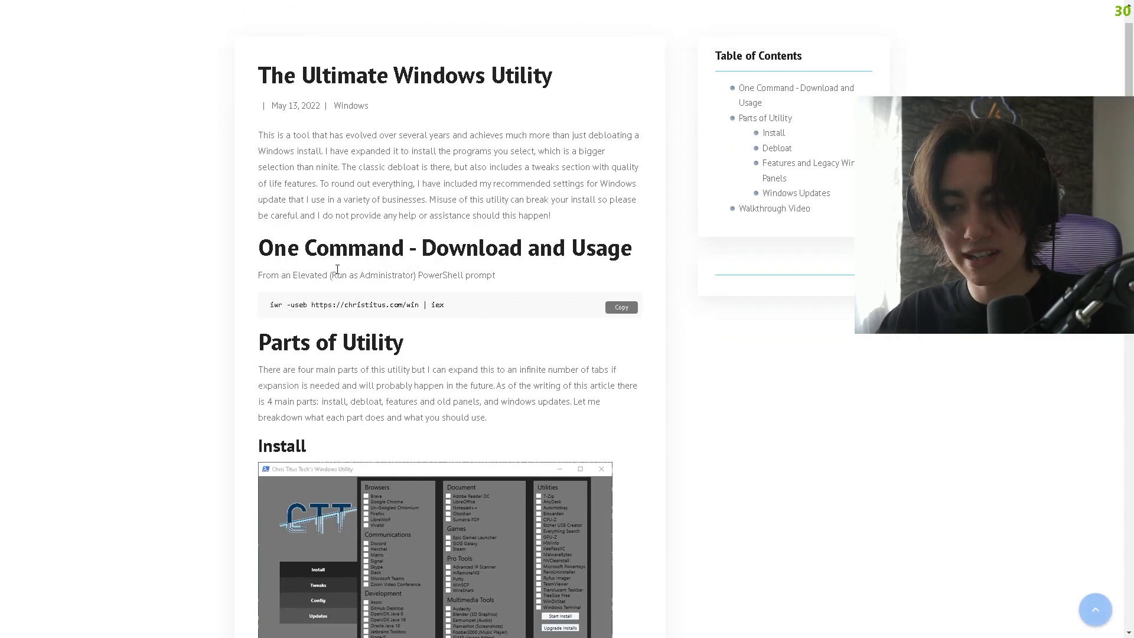
left_click(619, 307)
type("powershell")
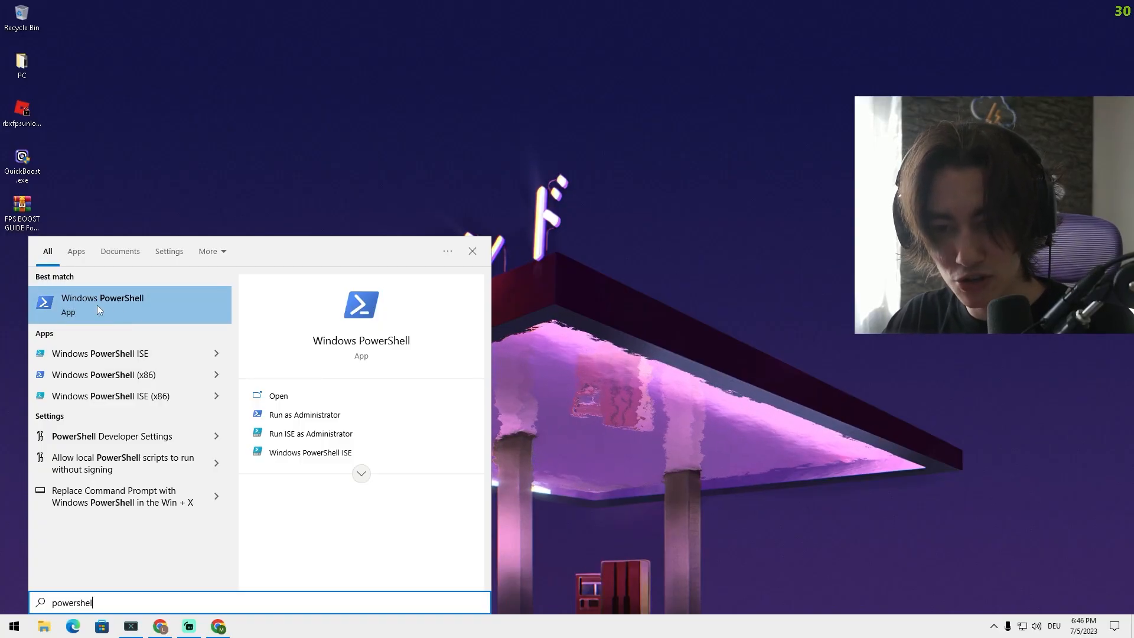
right_click(102, 303)
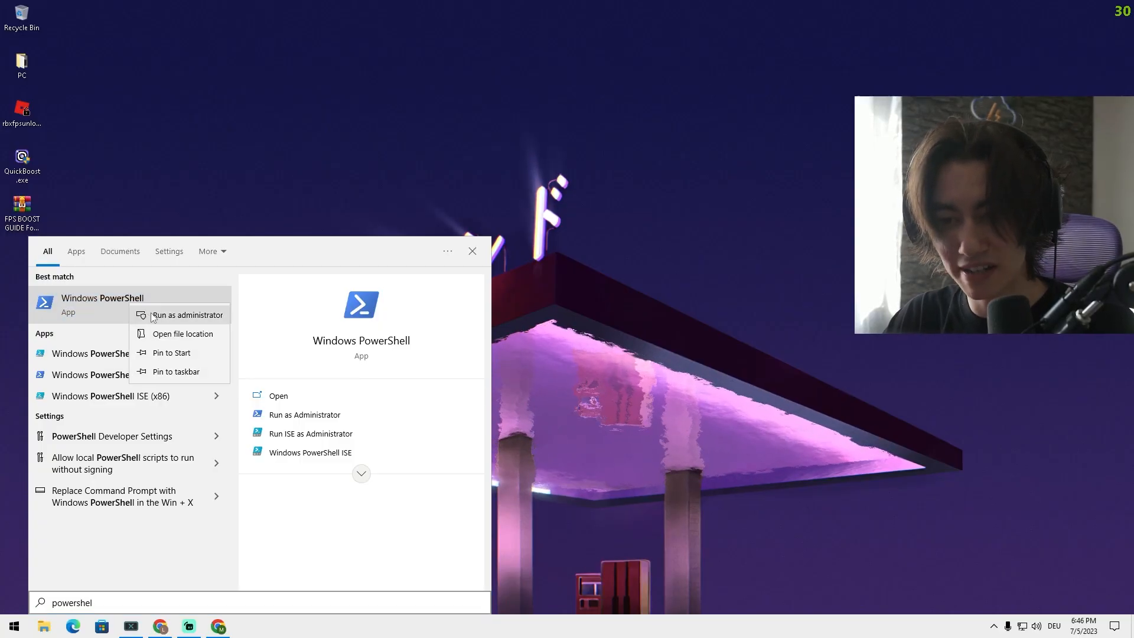
left_click(189, 315)
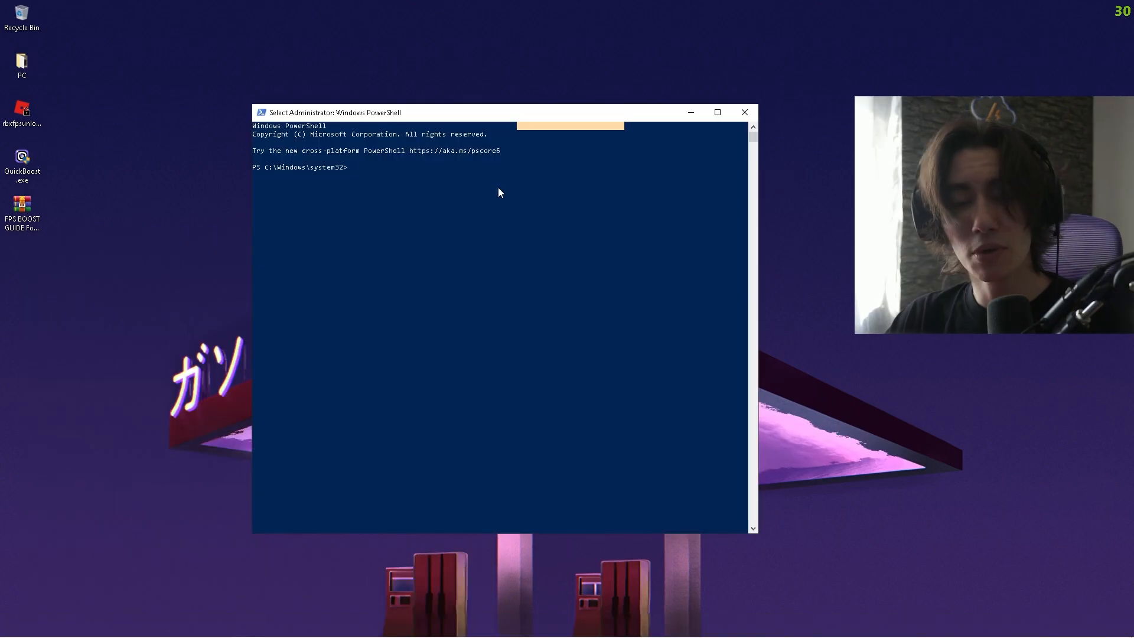
type("iwr -useb https://christitus.com/win | iex")
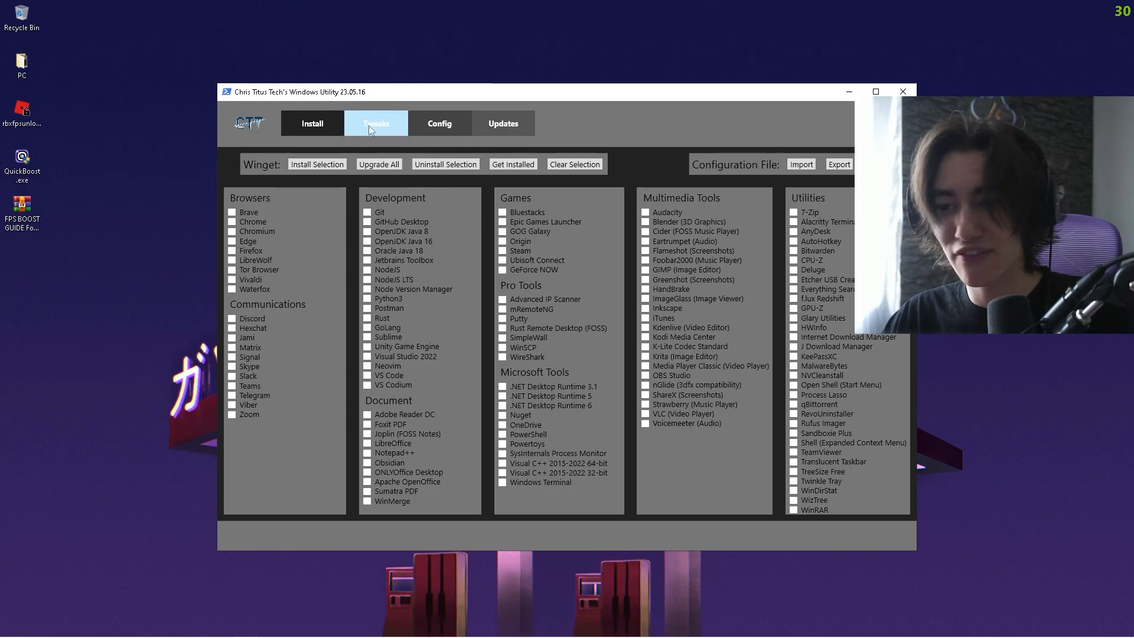
Select the recommended Desktop tweaks on the Tweaks tab and run them.
left_click(375, 123)
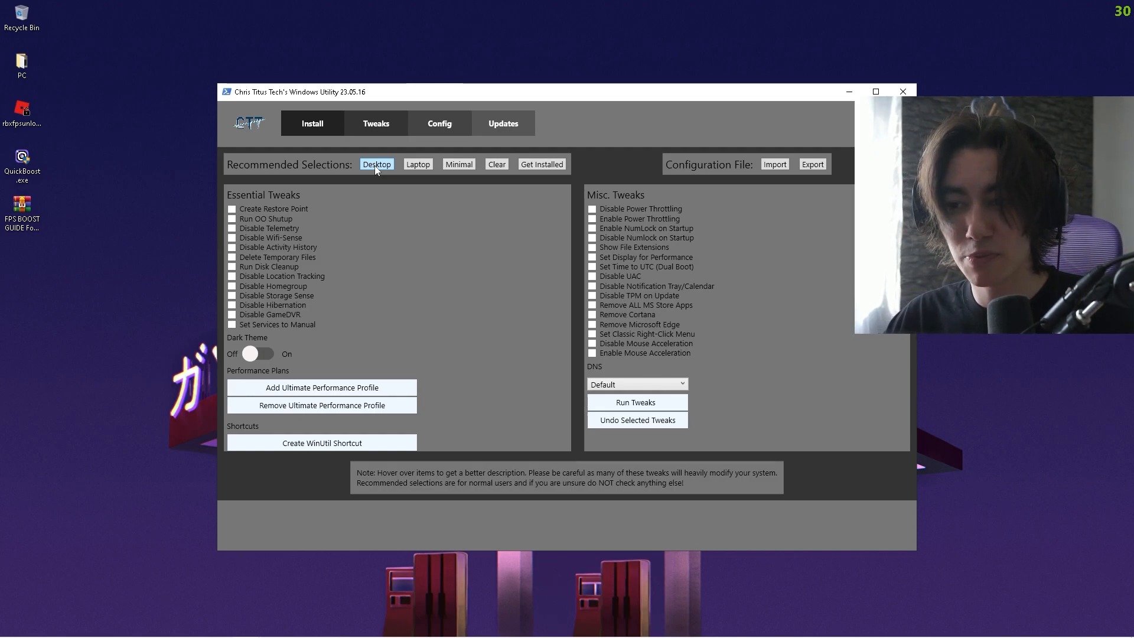
left_click(376, 164)
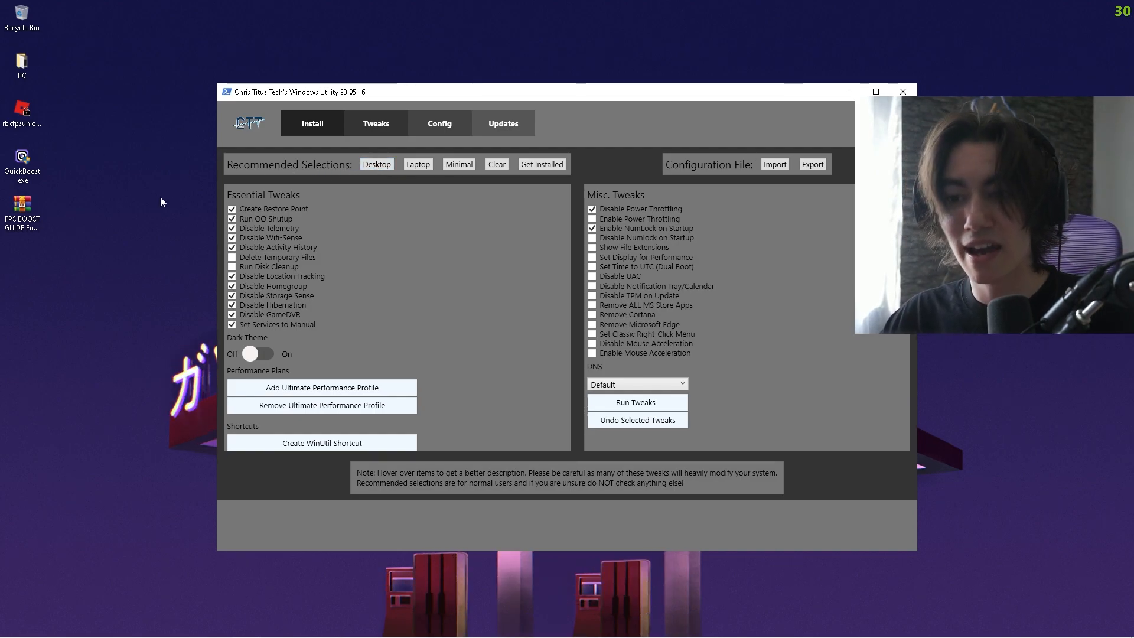
left_click(231, 219)
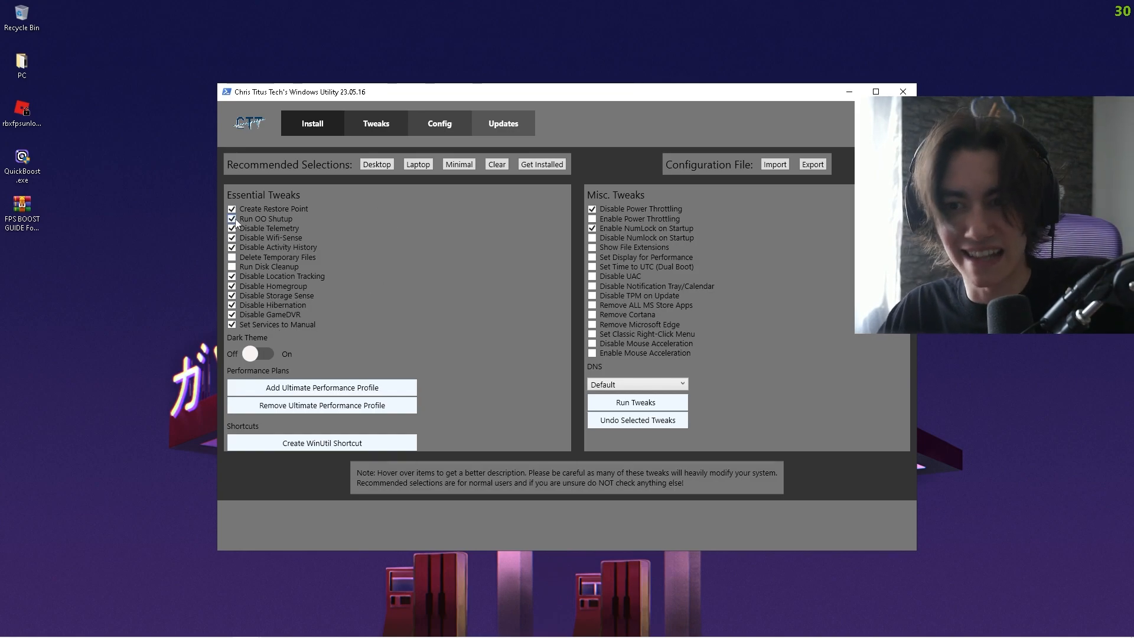
mouse_move(238, 228)
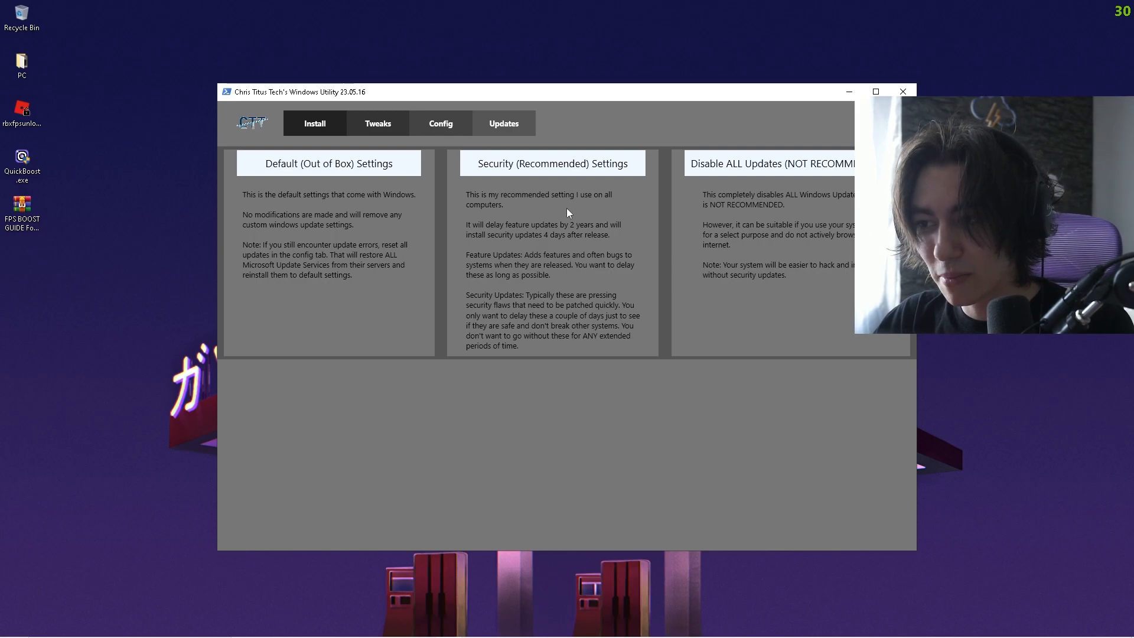
Load the Security (Recommended) update settings, confirm with OK, and close the utility.
left_click(551, 164)
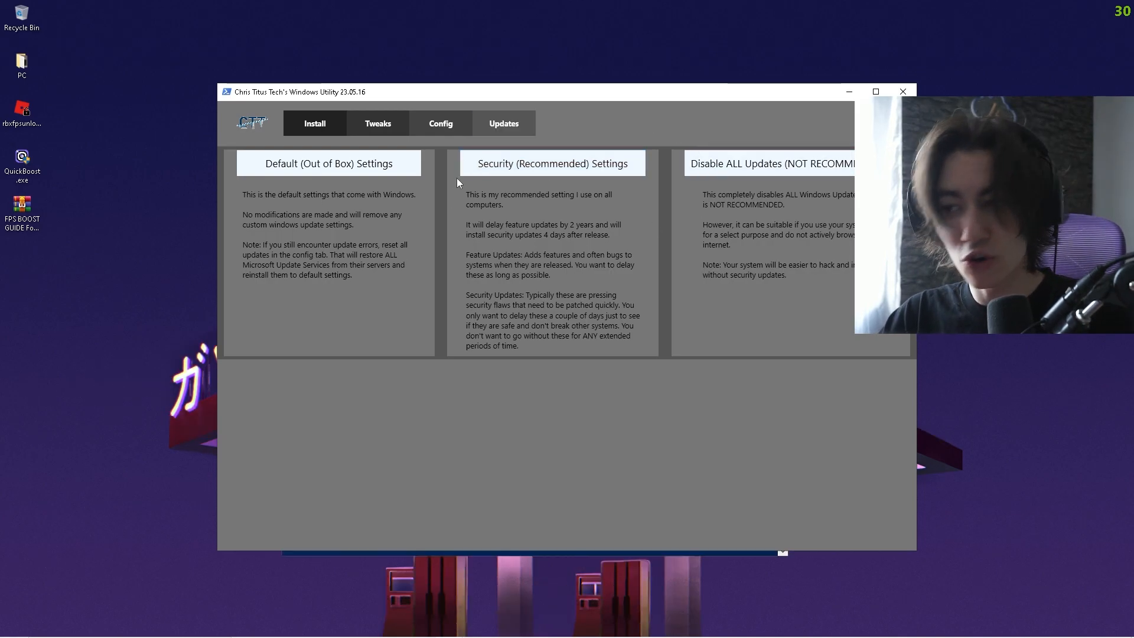
left_click(551, 163)
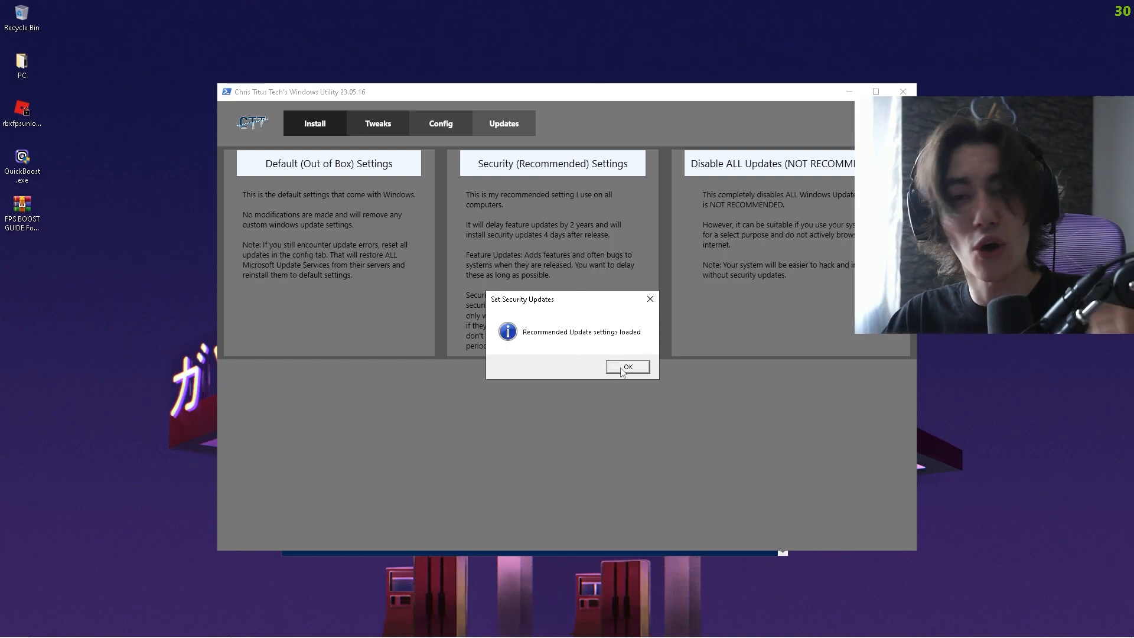
left_click(626, 367)
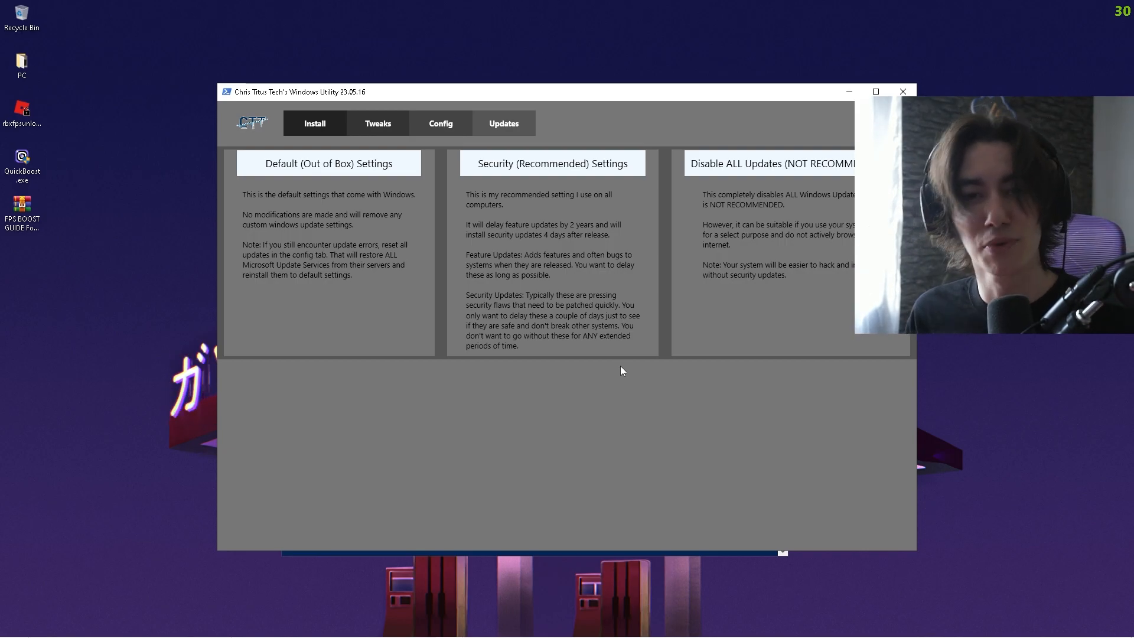
left_click(901, 92)
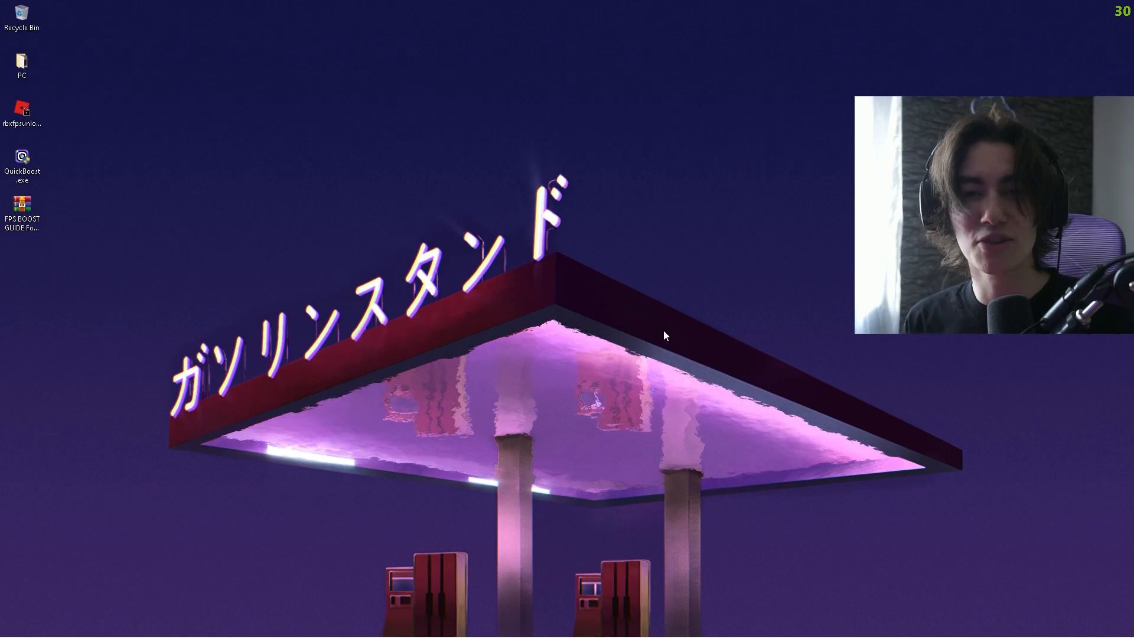
Search 'gamemode' from the taskbar and open the Game Mode settings page.
left_click(11, 626)
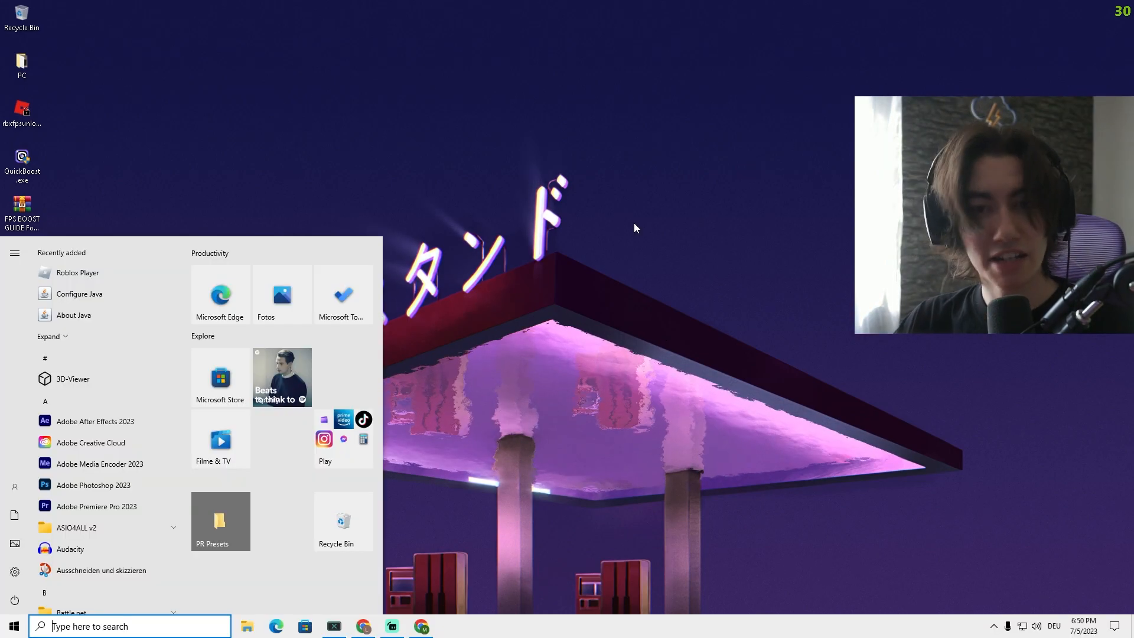
type("gamemode")
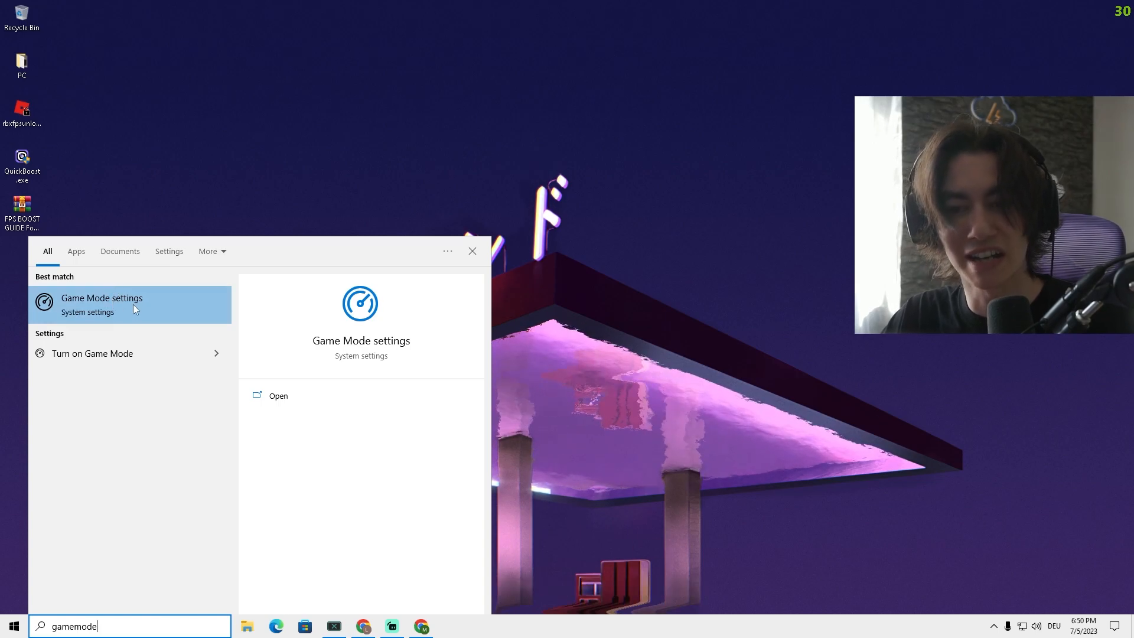
left_click(101, 304)
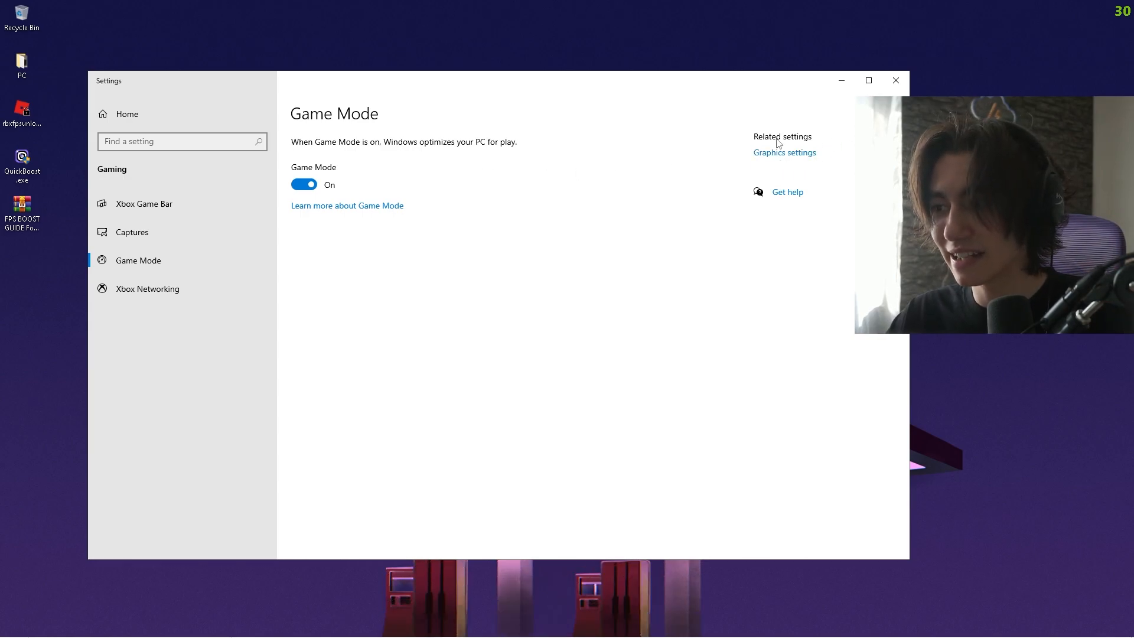
Add csgo.exe from steamapps\common\Counter-Strike Global Offensive to the graphics preference list.
left_click(783, 152)
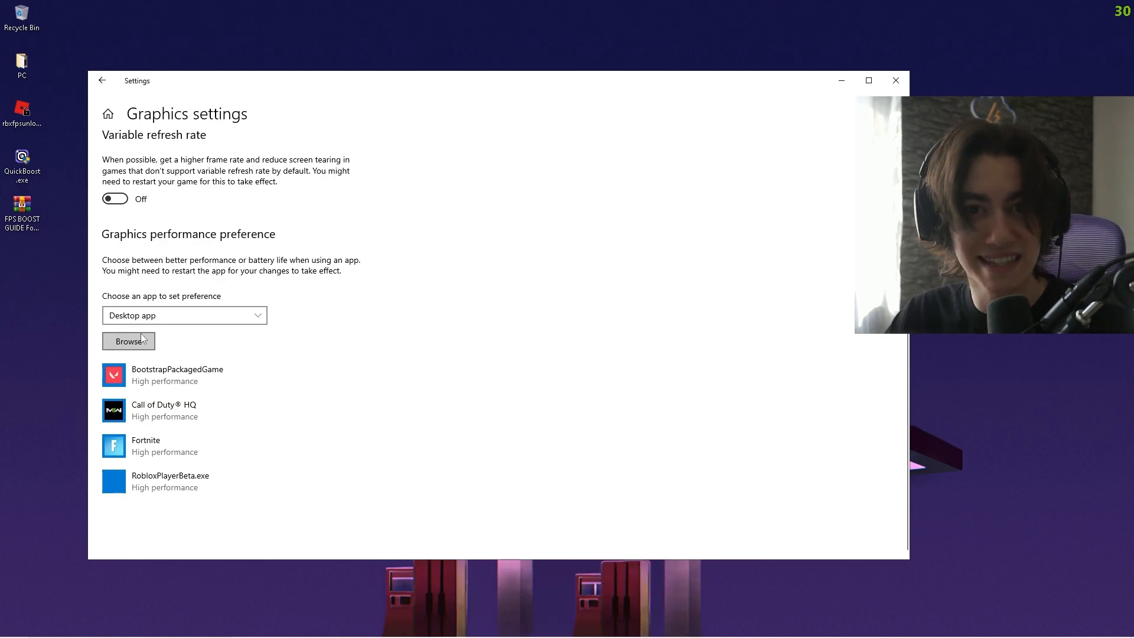
left_click(128, 341)
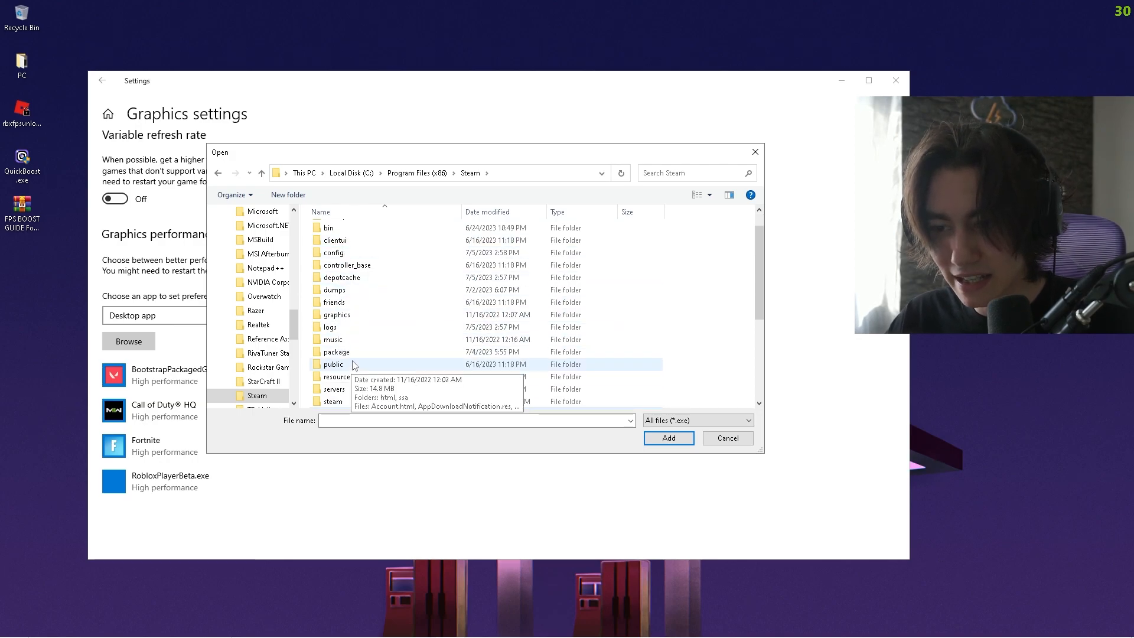
double_click(267, 396)
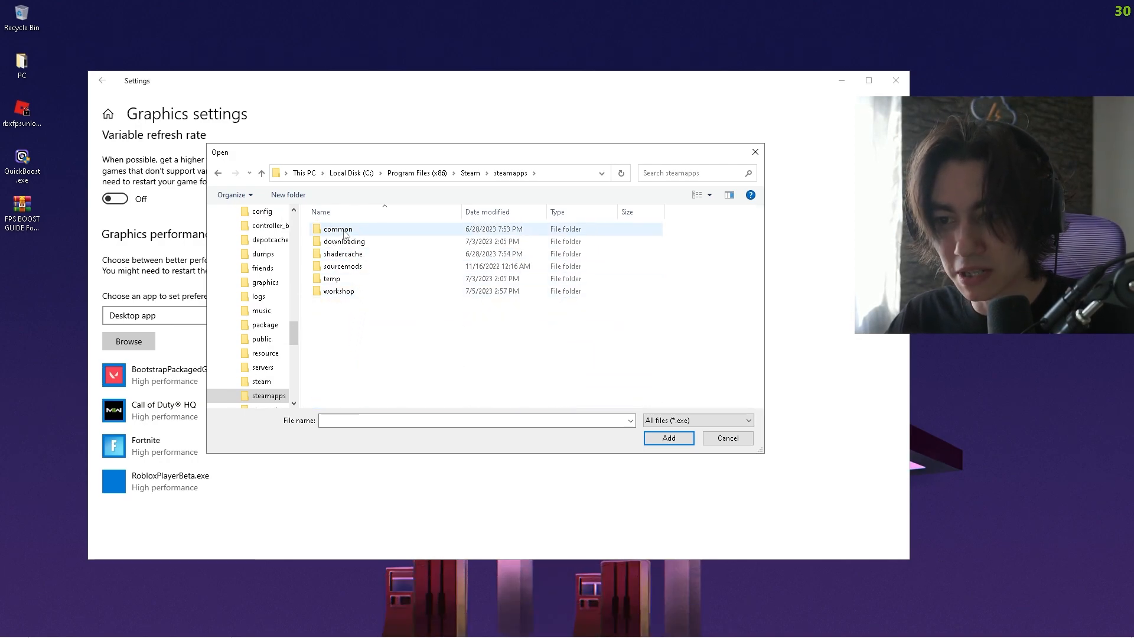
double_click(338, 228)
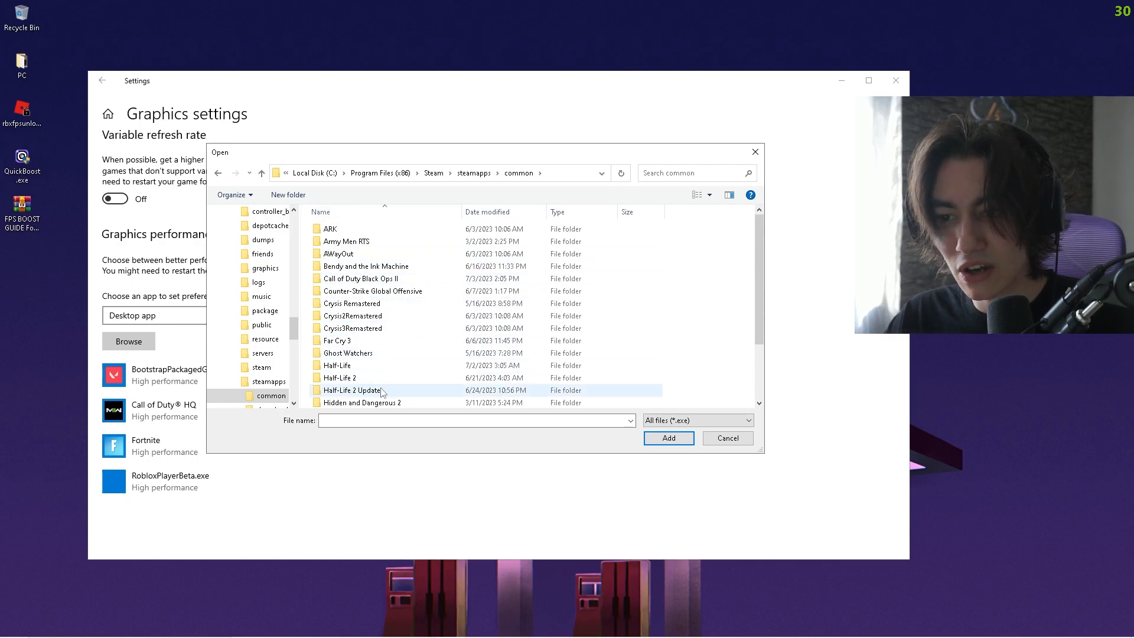
left_click(373, 290)
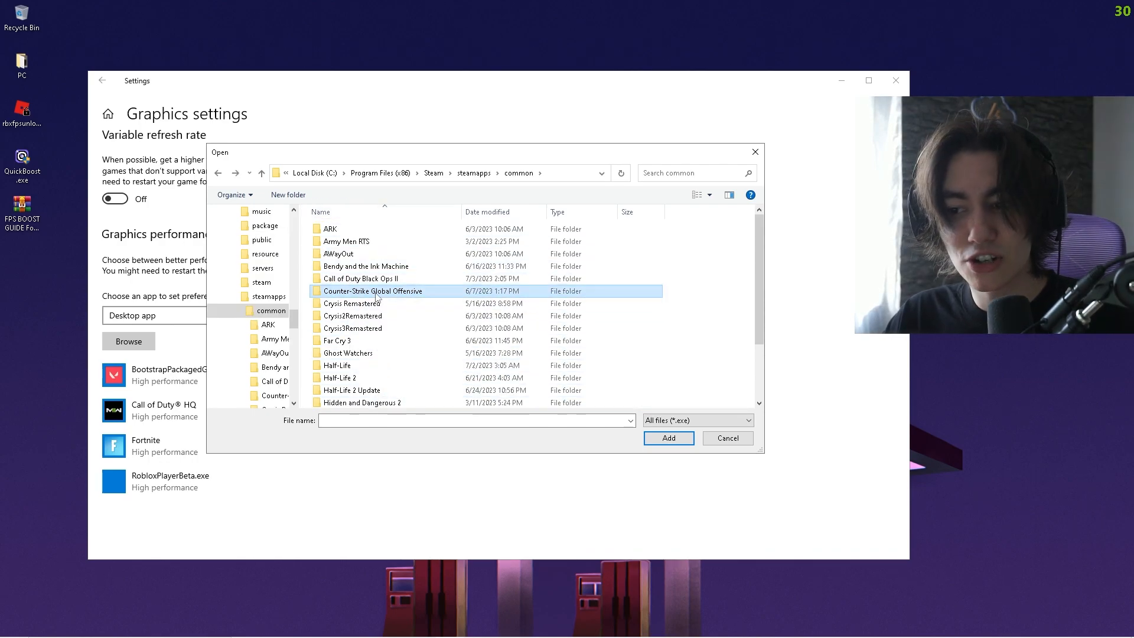
double_click(374, 290)
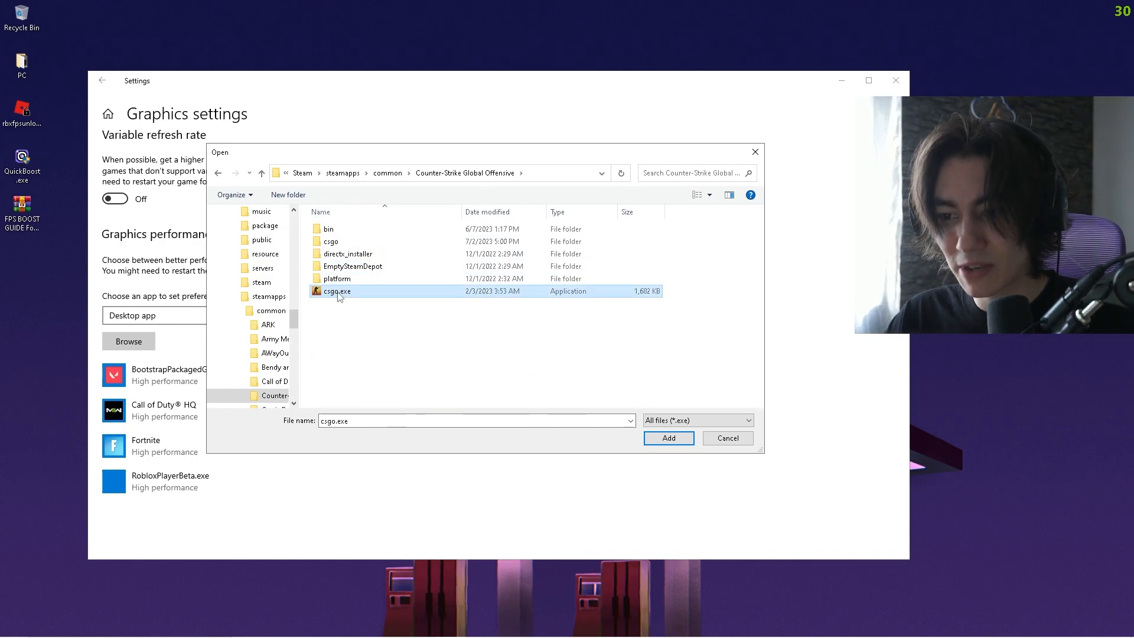
left_click(667, 438)
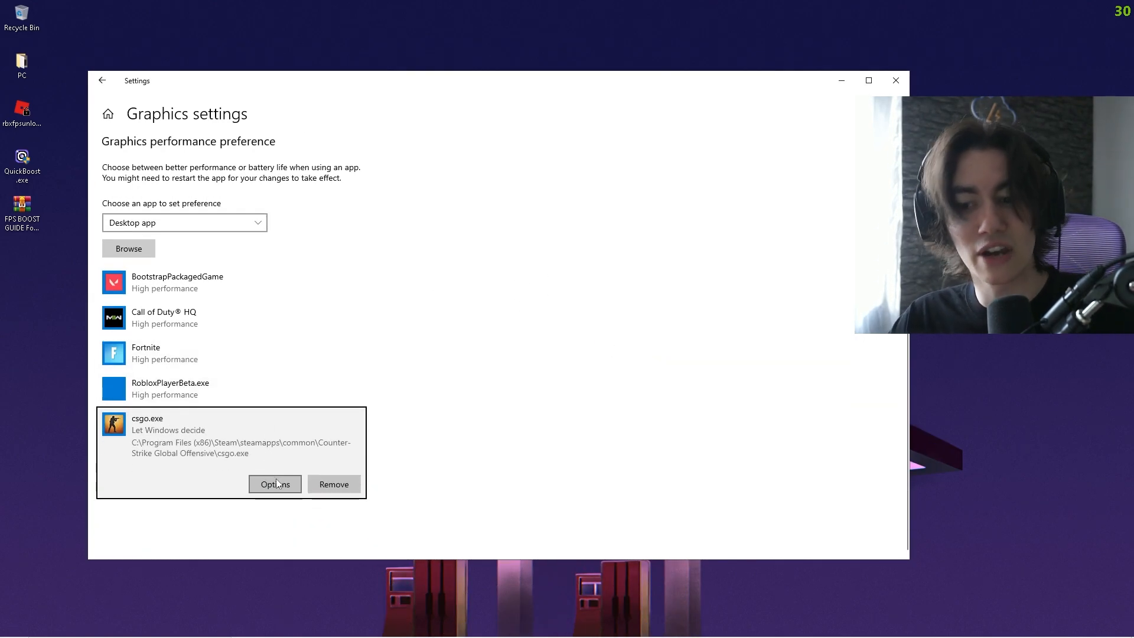
Set csgo.exe's graphics preference to High performance, save, and return to Game Mode.
left_click(274, 483)
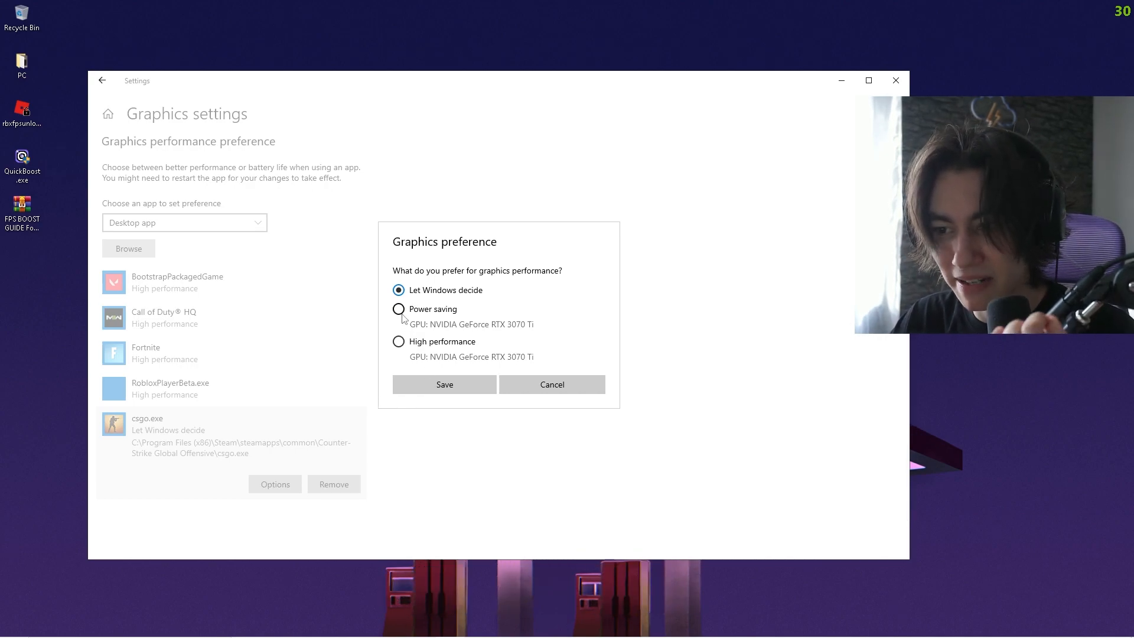
left_click(398, 341)
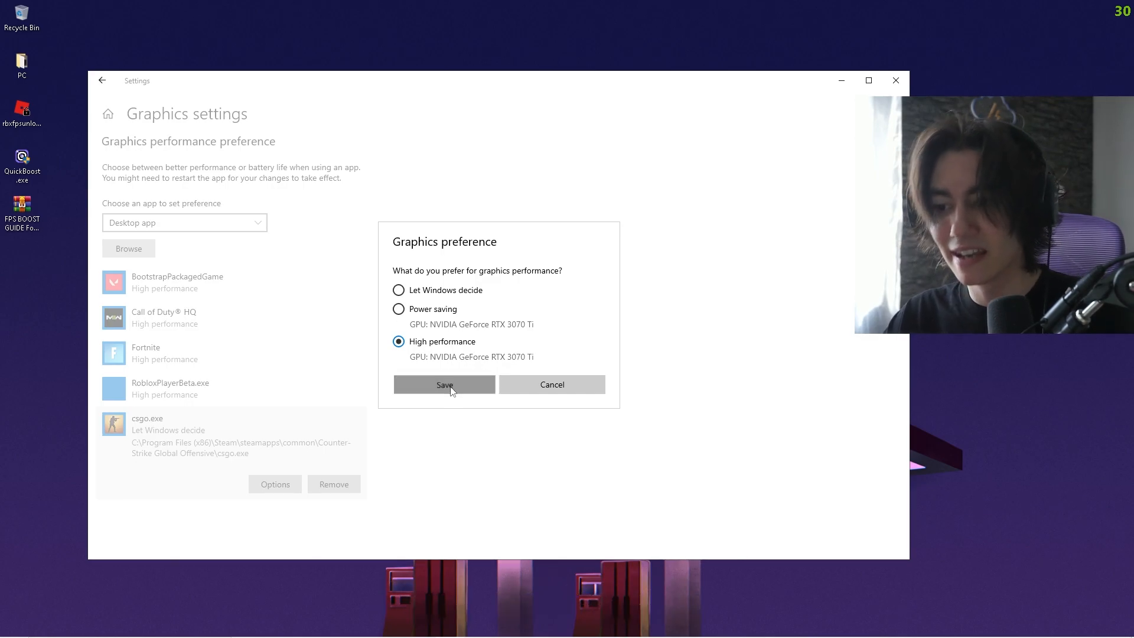
left_click(444, 384)
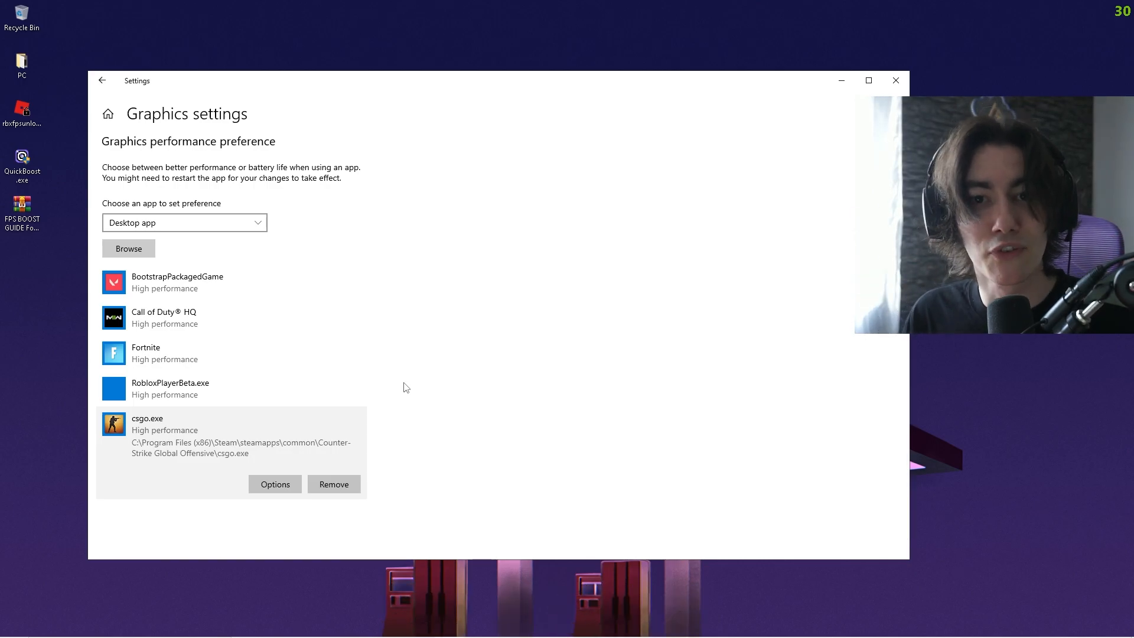
left_click(101, 80)
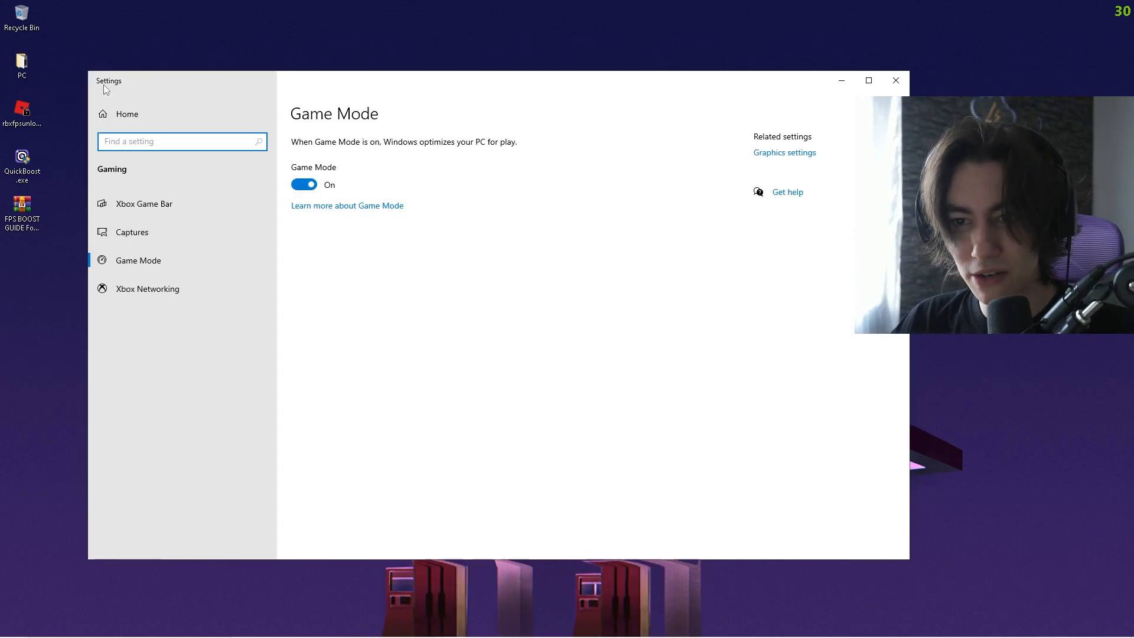
Switch the Xbox Game Bar toggle off, then view the Captures page.
left_click(144, 203)
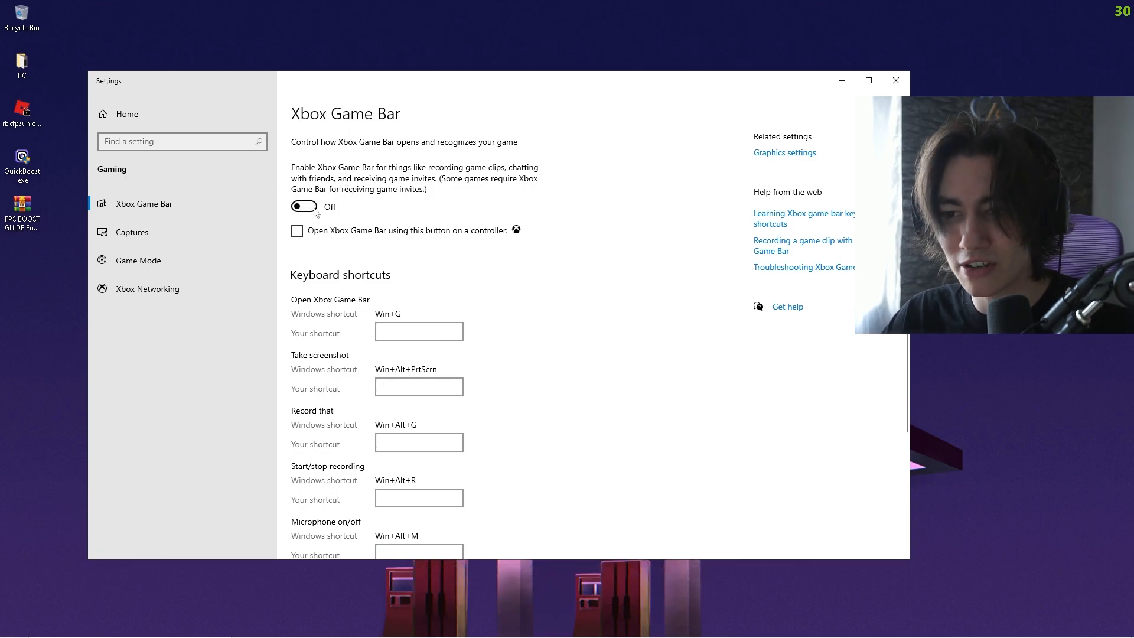
mouse_move(436, 215)
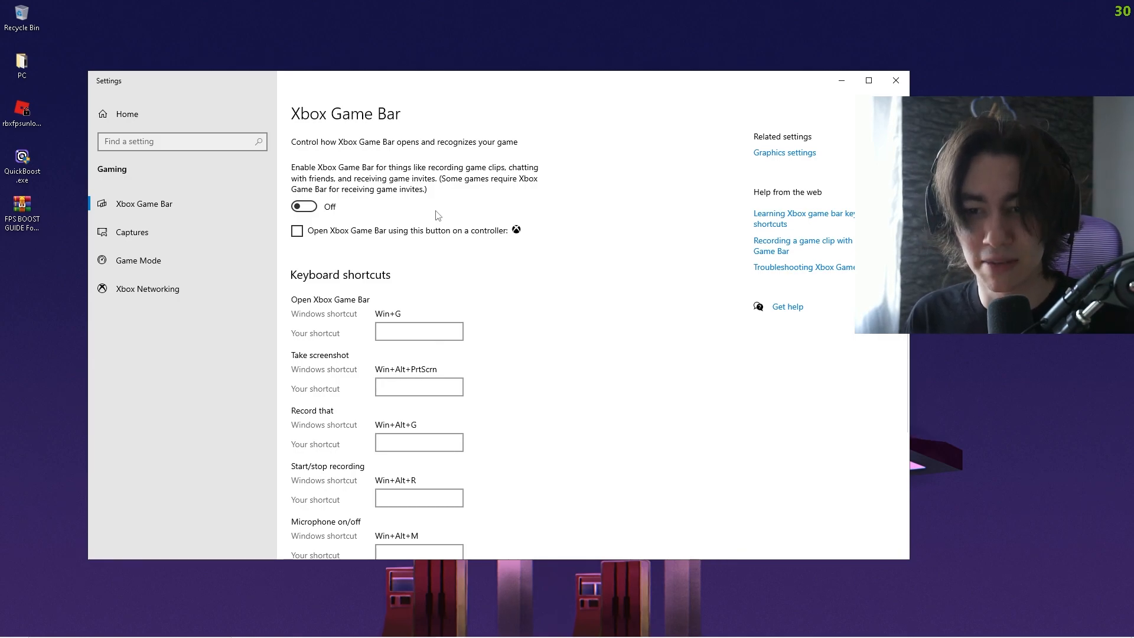
left_click(131, 232)
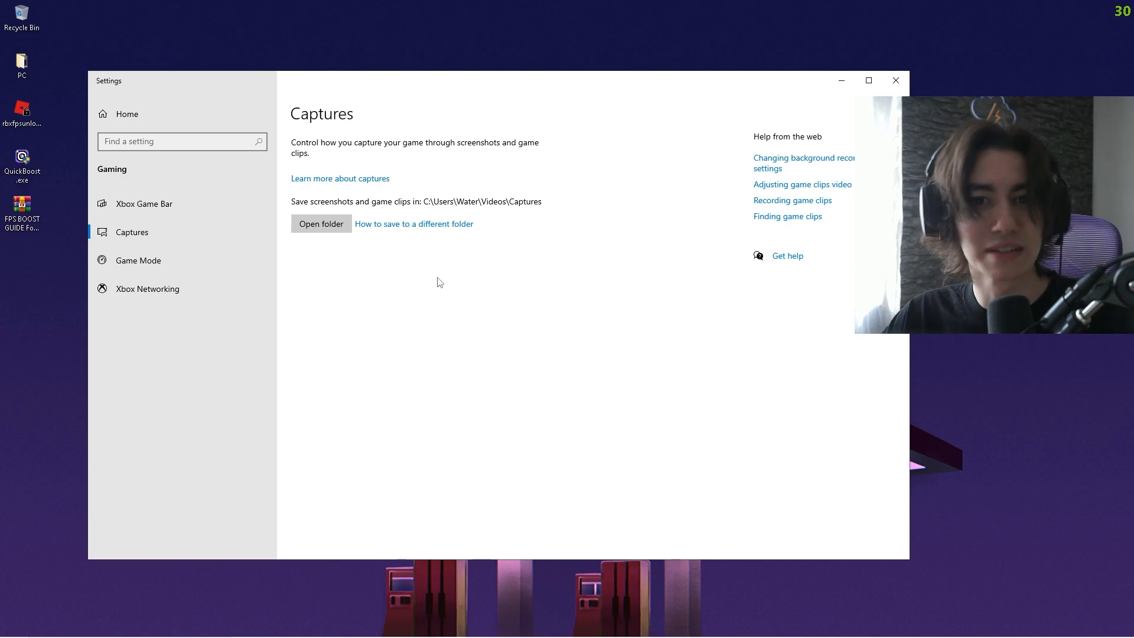
mouse_move(404, 263)
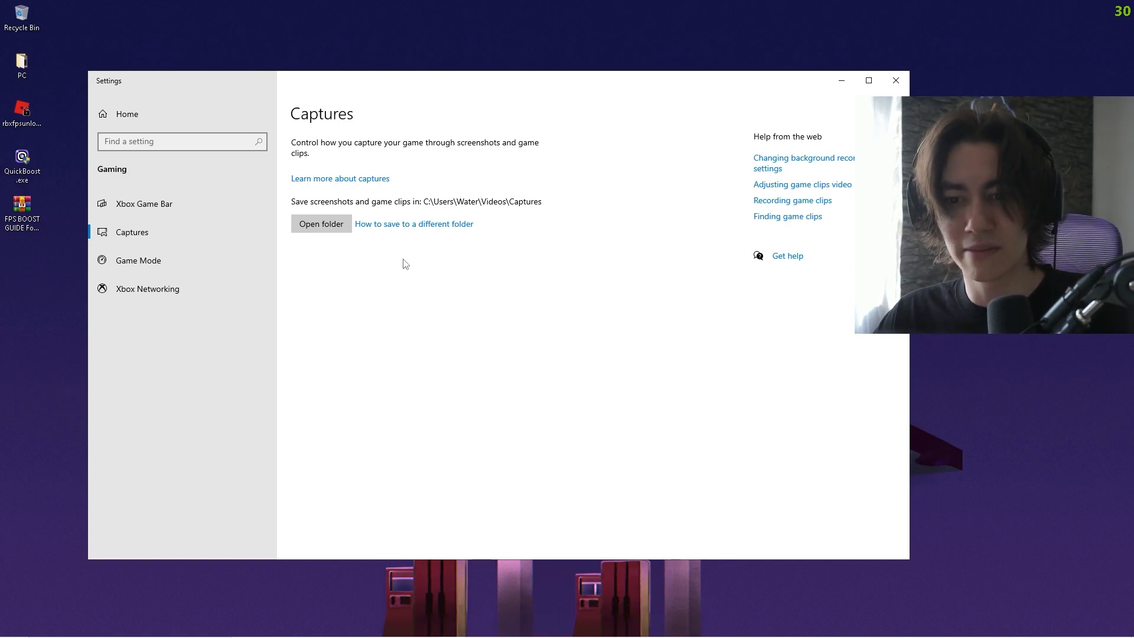